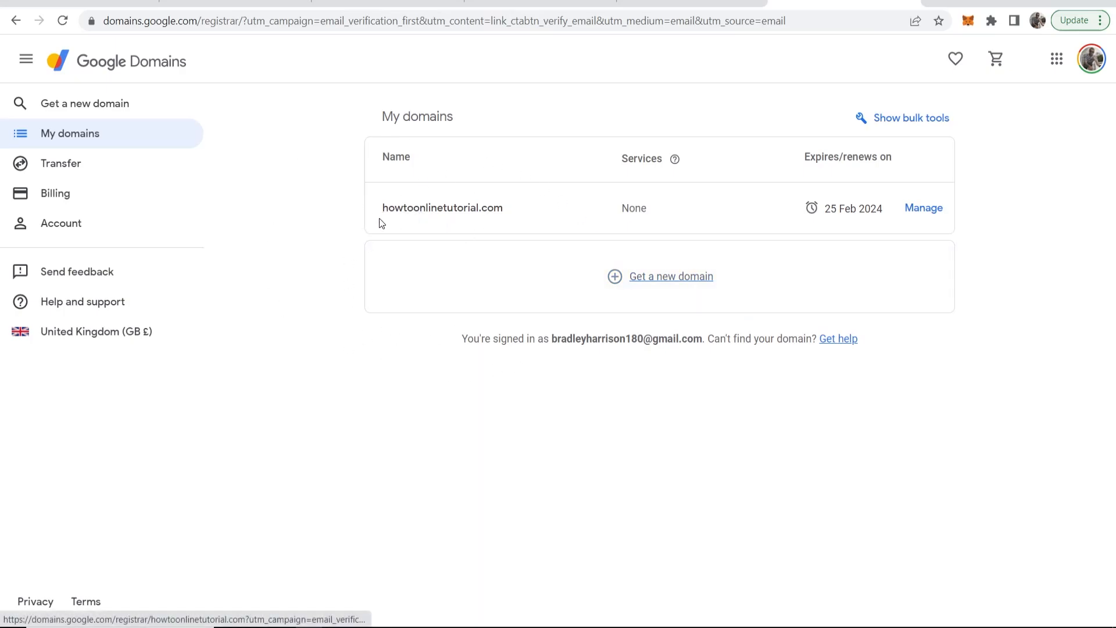
mouse_move(324, 200)
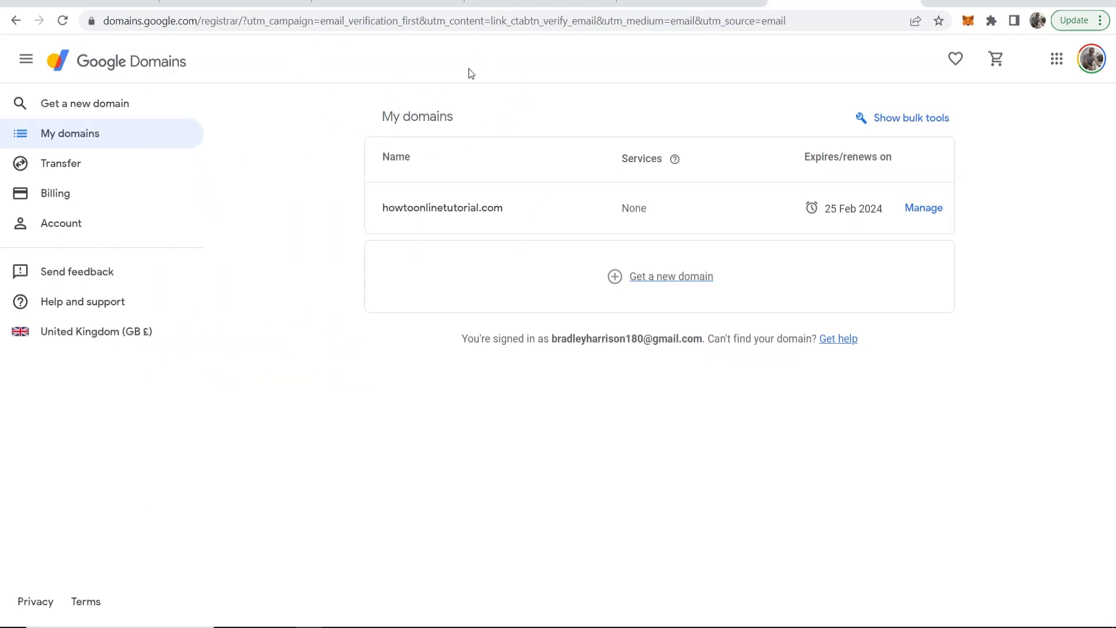
mouse_move(1075, 111)
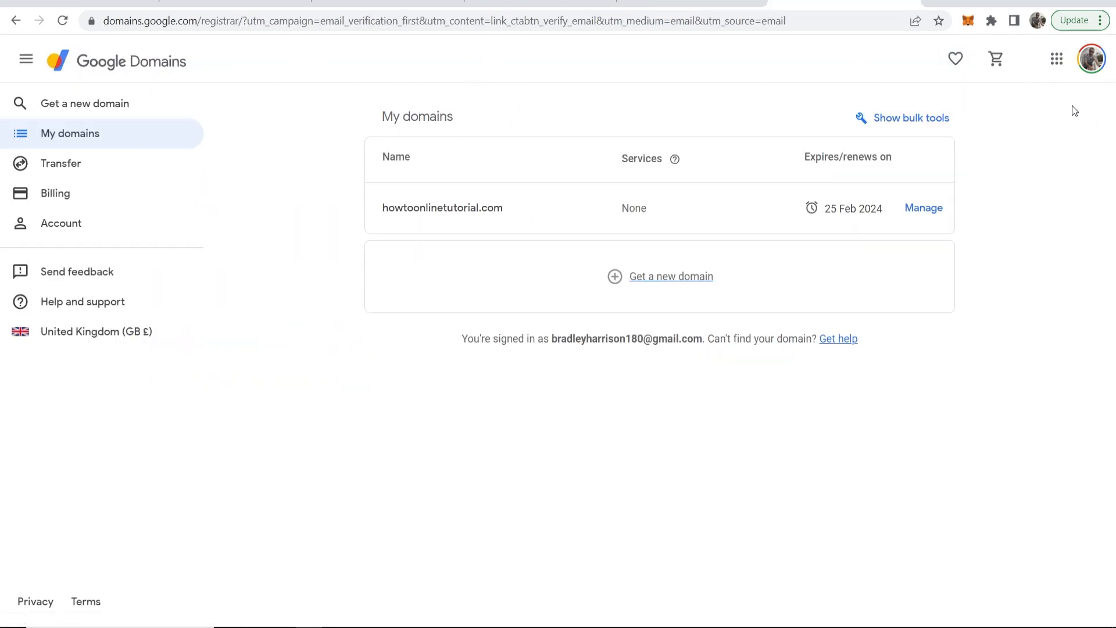
mouse_move(99, 139)
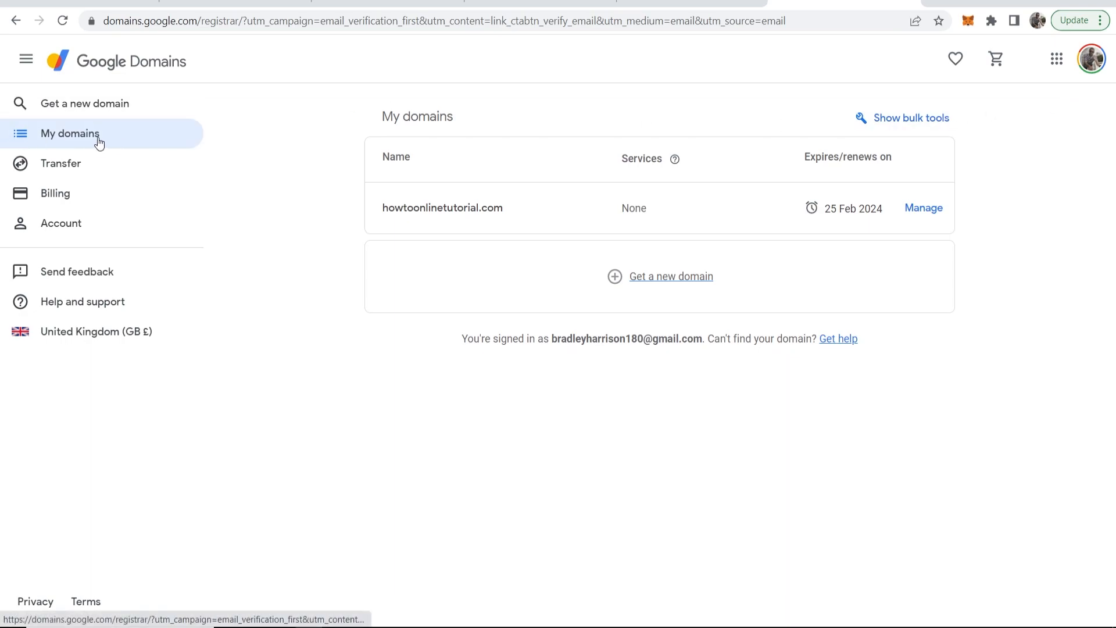
mouse_move(559, 112)
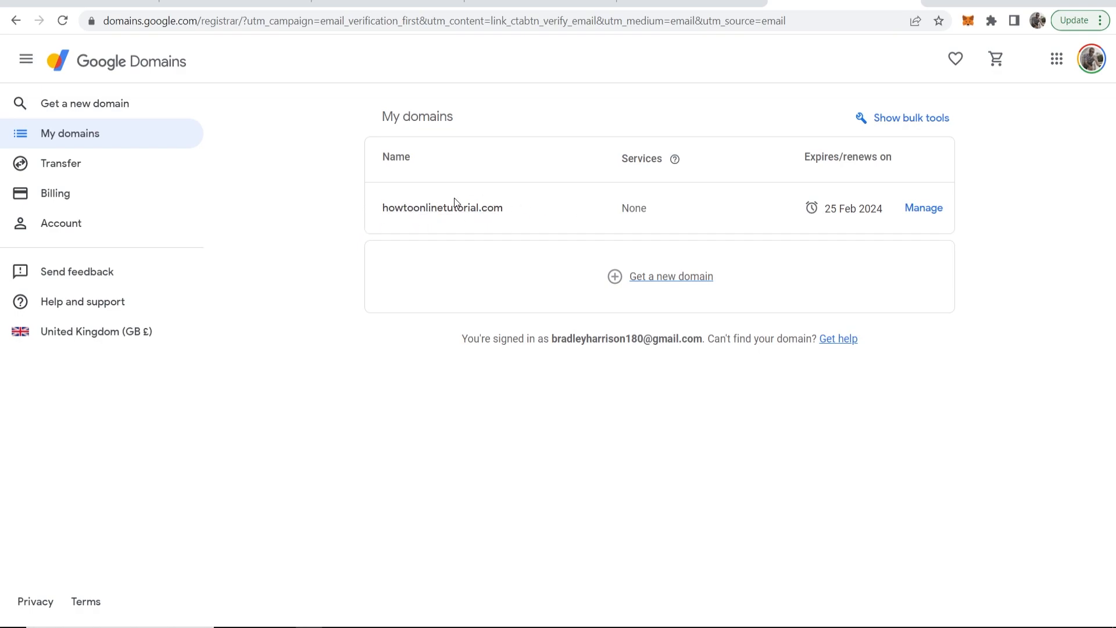
mouse_move(923, 207)
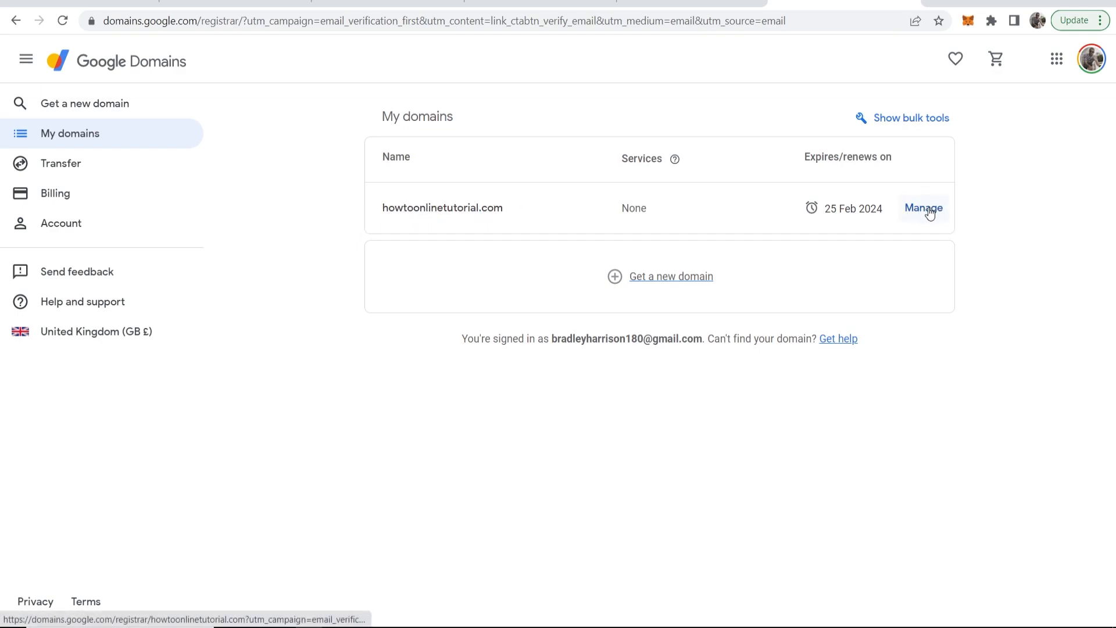
Step: Open the Website settings for howtoonlinetutorial.com and choose to forward the domain
click(923, 207)
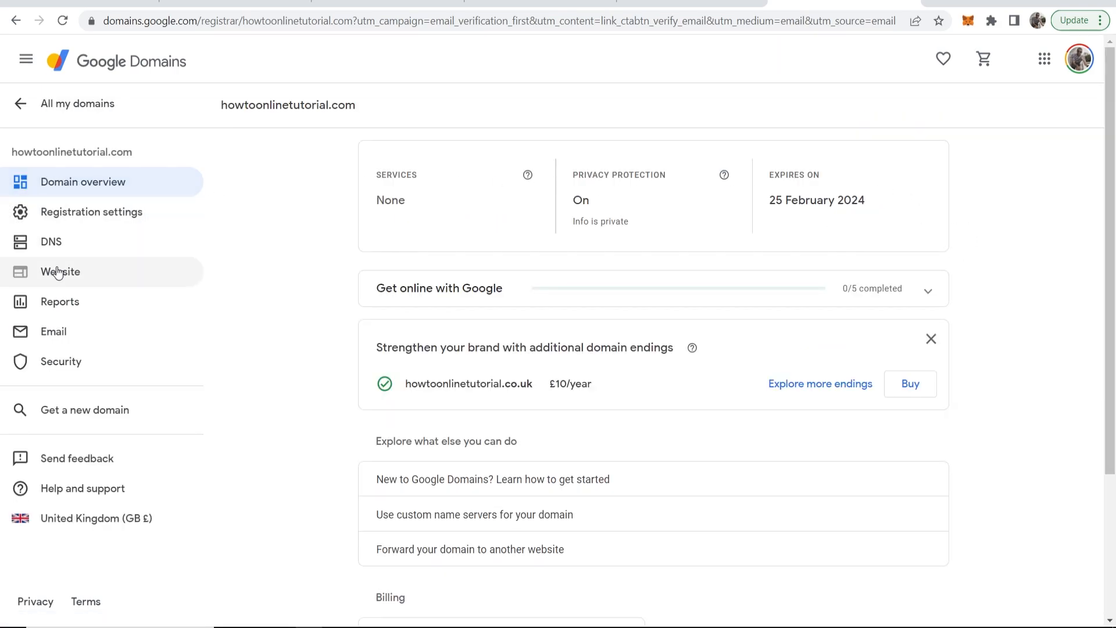
click(60, 272)
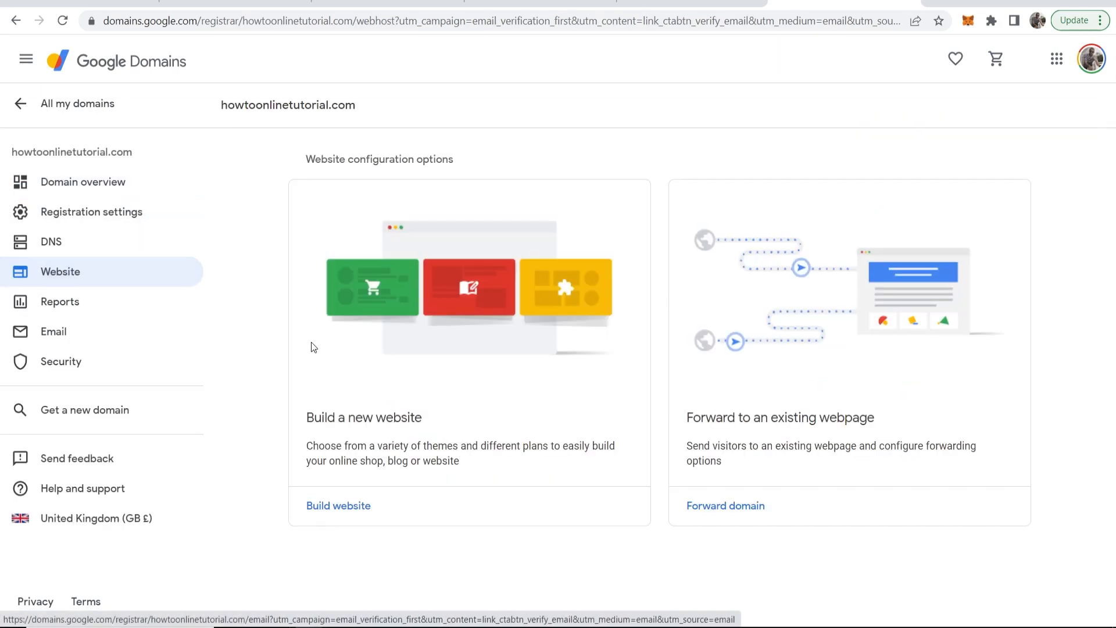
mouse_move(436, 288)
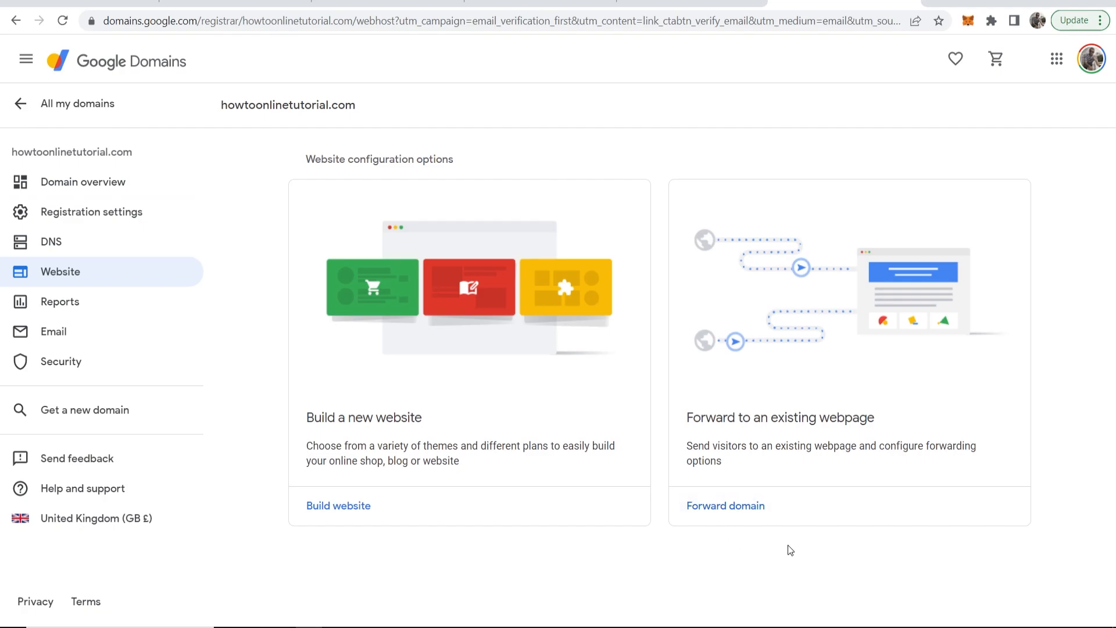
click(725, 505)
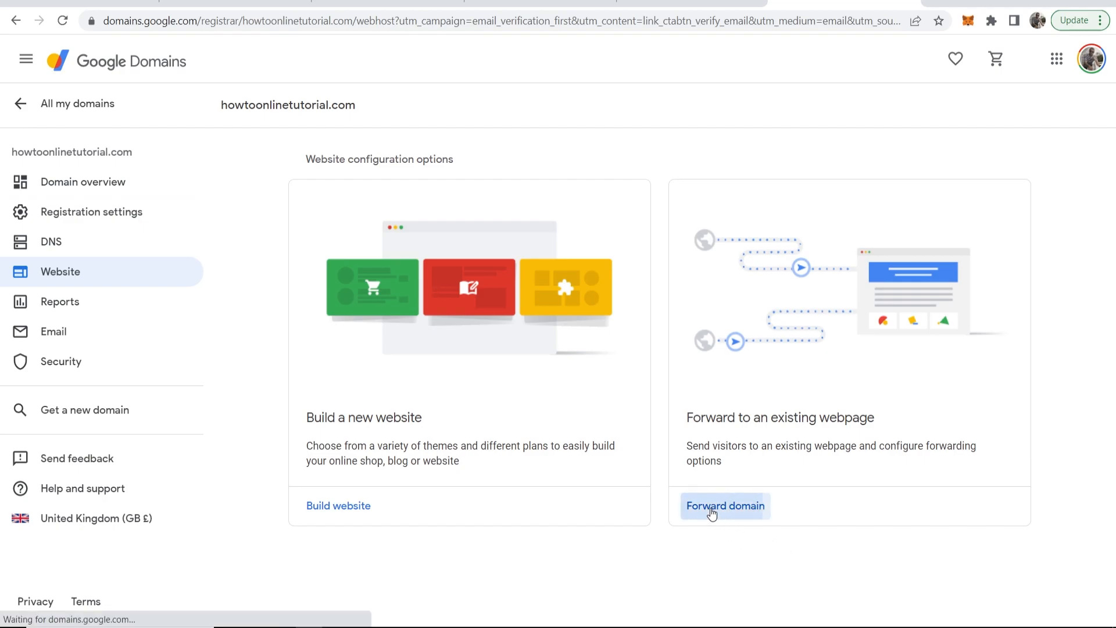
click(724, 505)
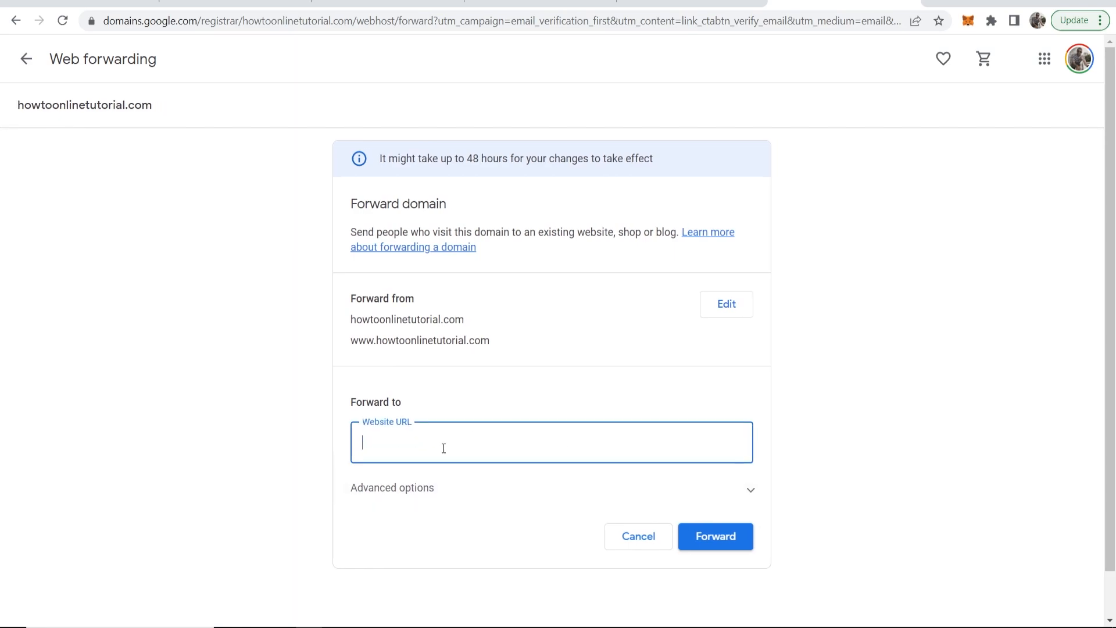
mouse_move(444, 475)
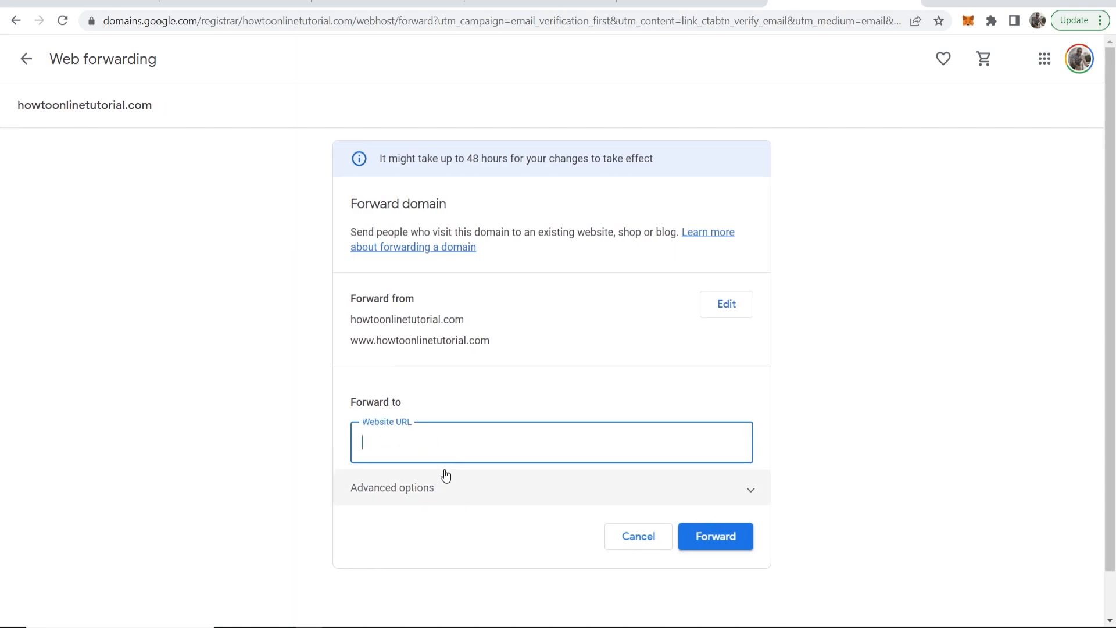
text(www.)
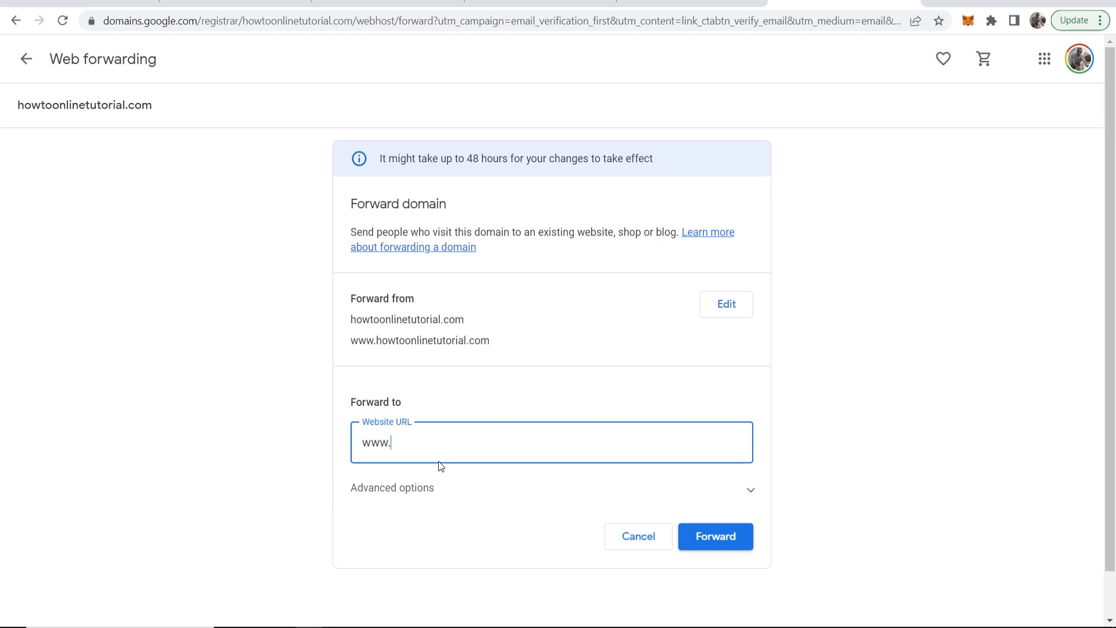
text(google.com)
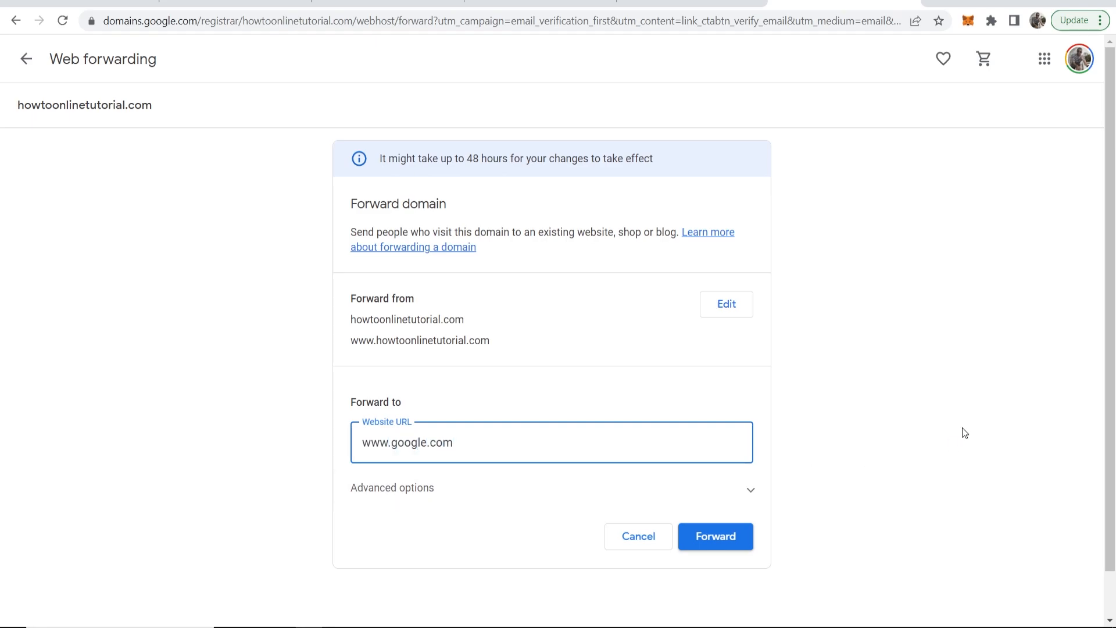
click(715, 536)
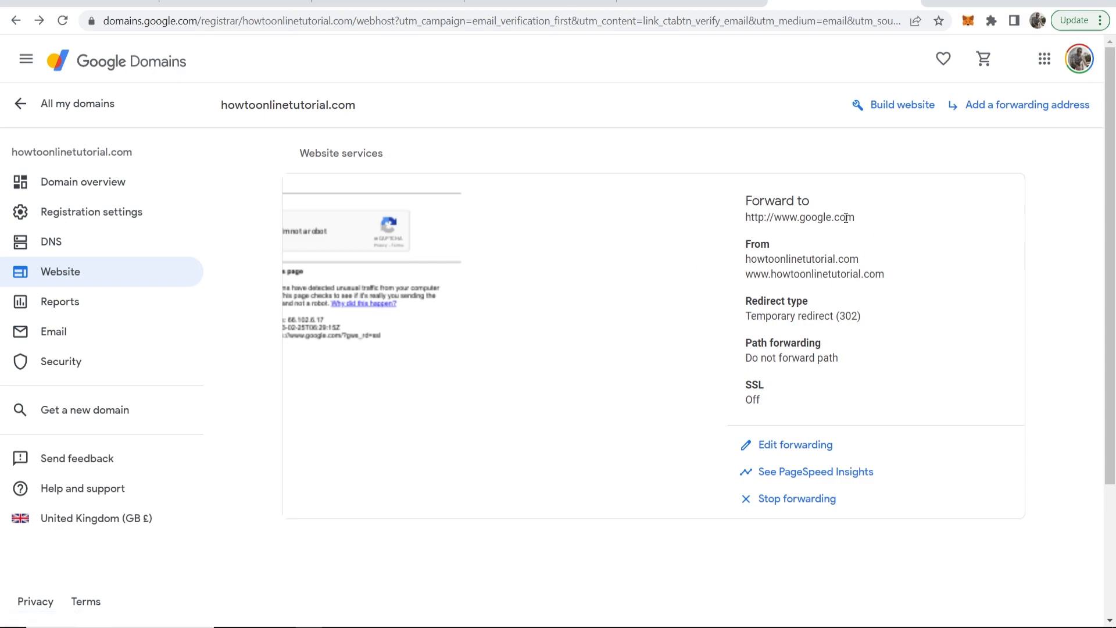
double_click(818, 274)
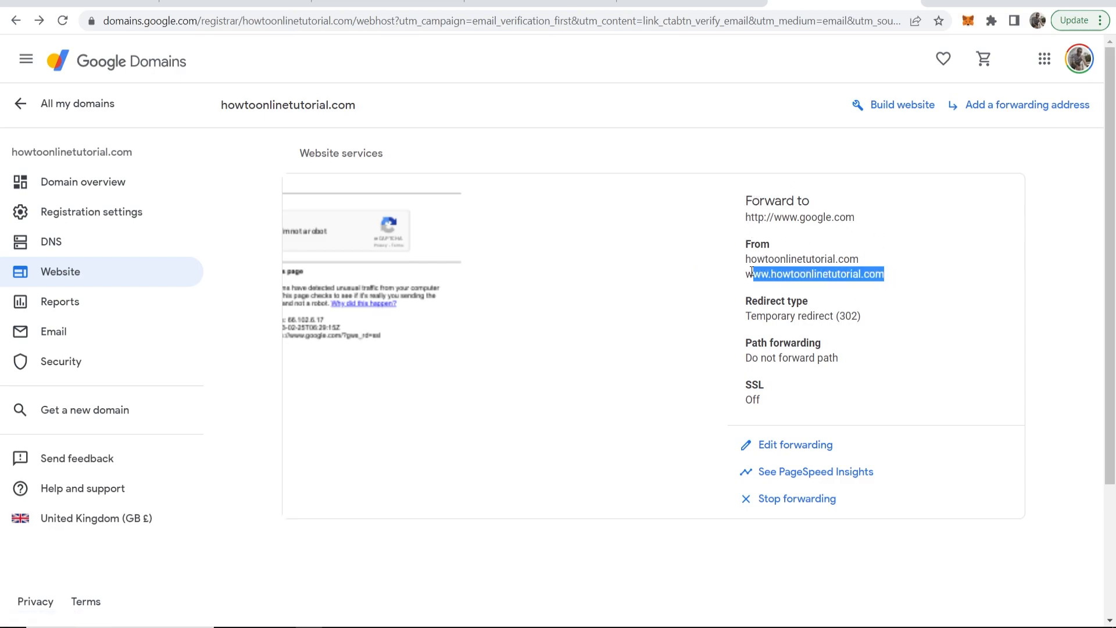
click(1097, 19)
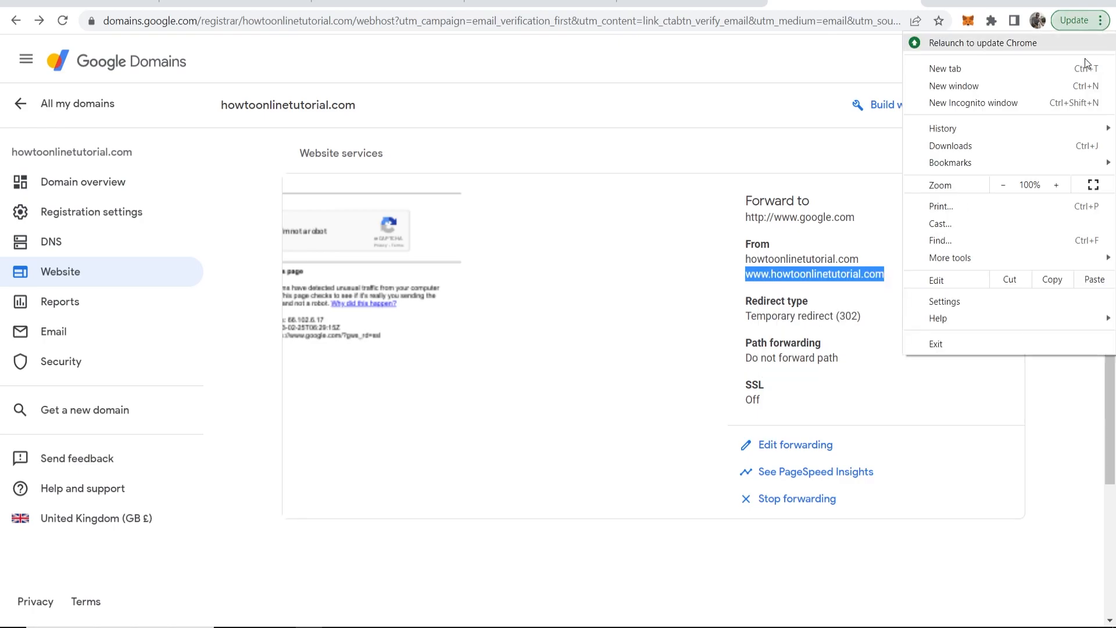
click(973, 102)
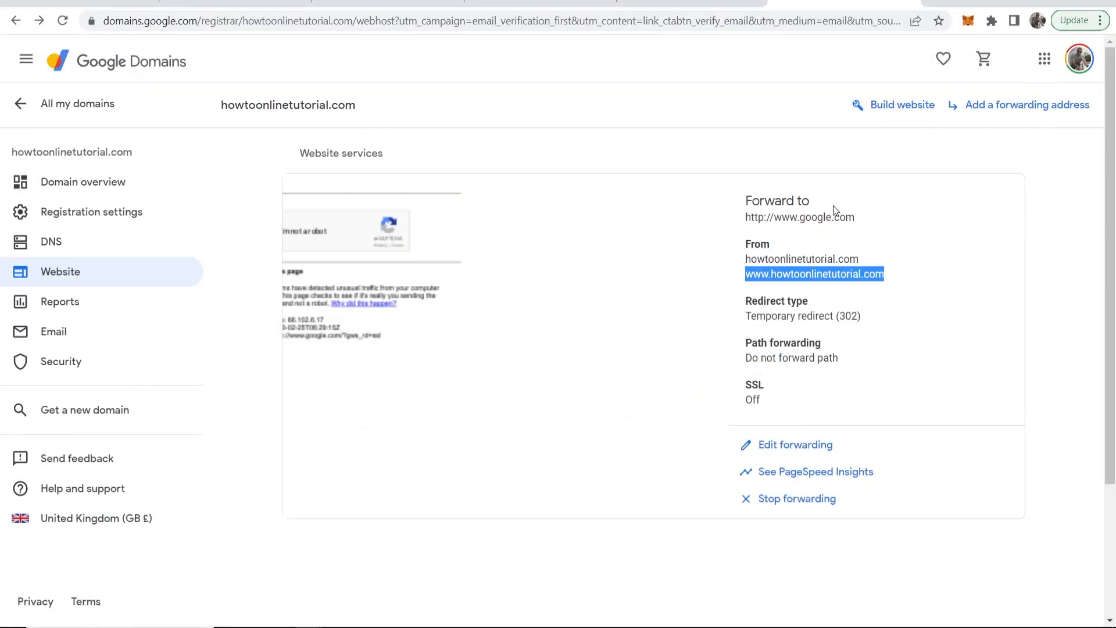
click(795, 445)
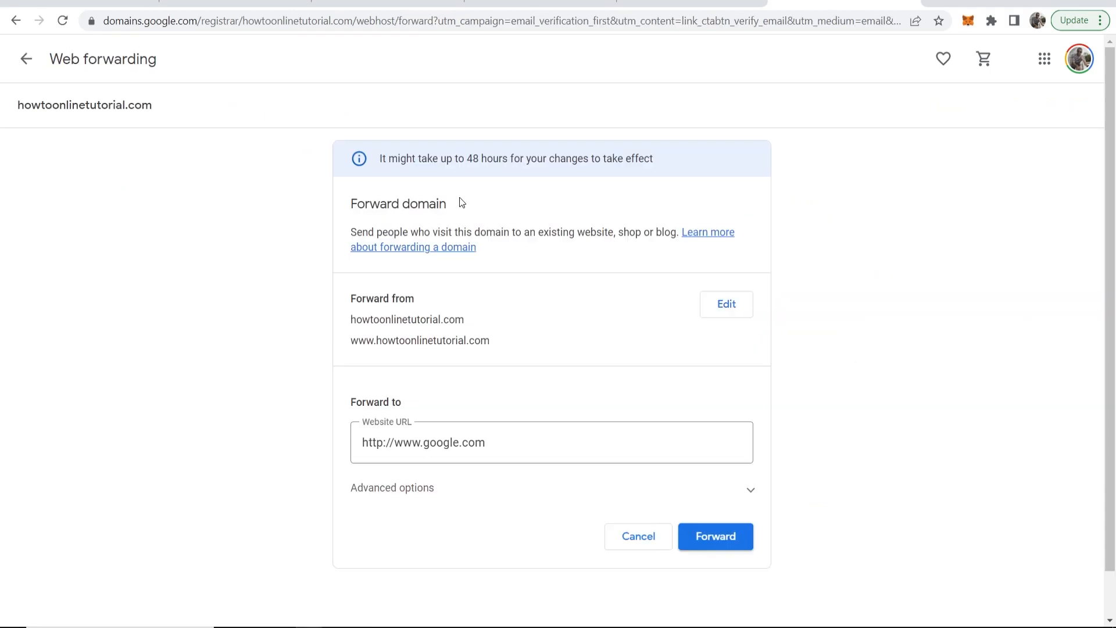
mouse_move(662, 158)
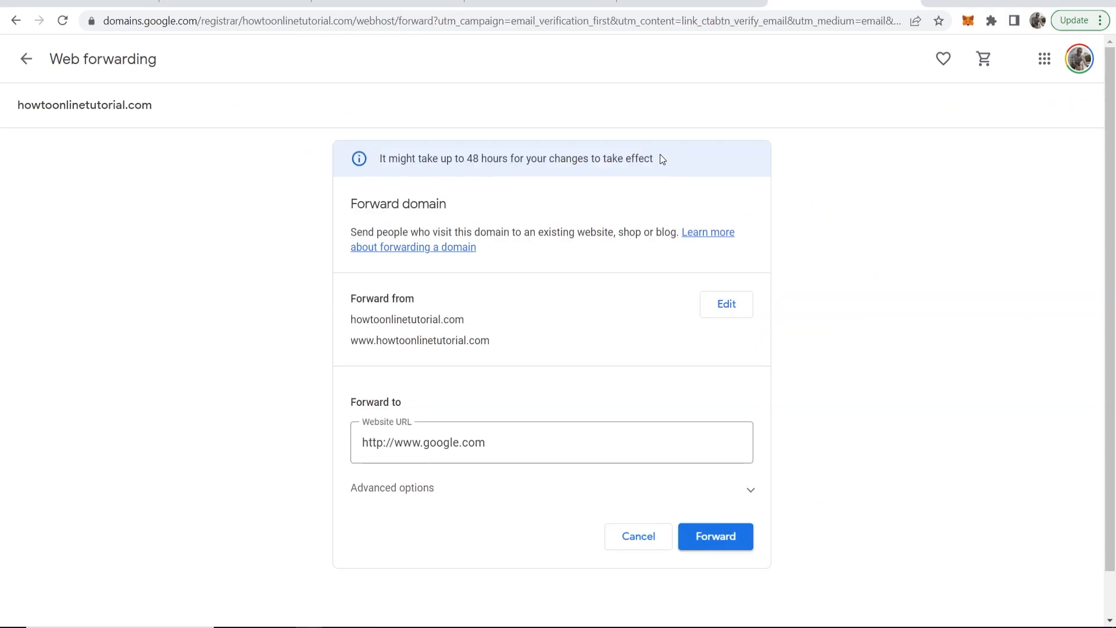